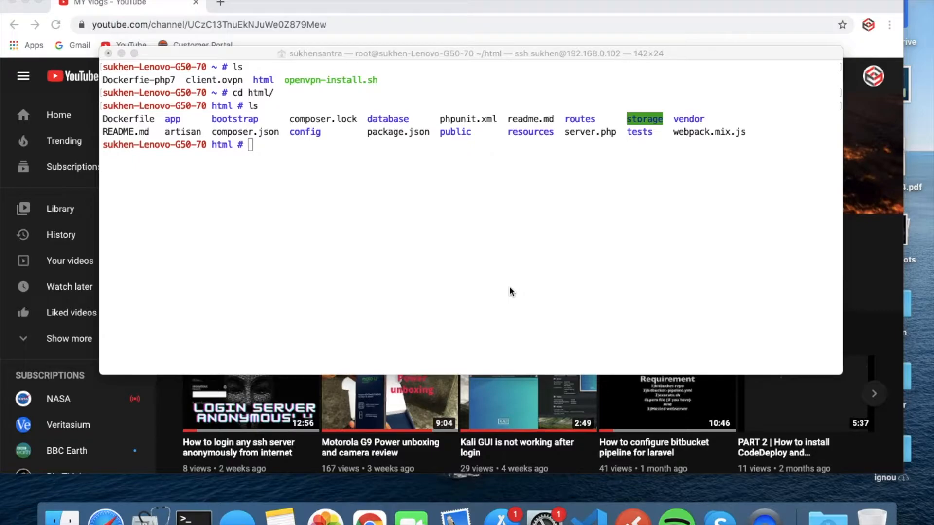
mouse_move(360, 153)
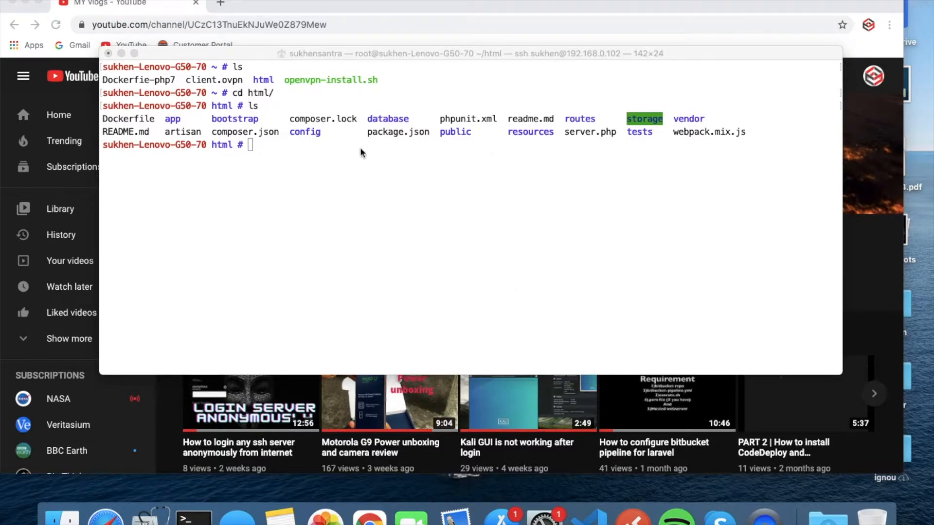
mouse_move(221, 109)
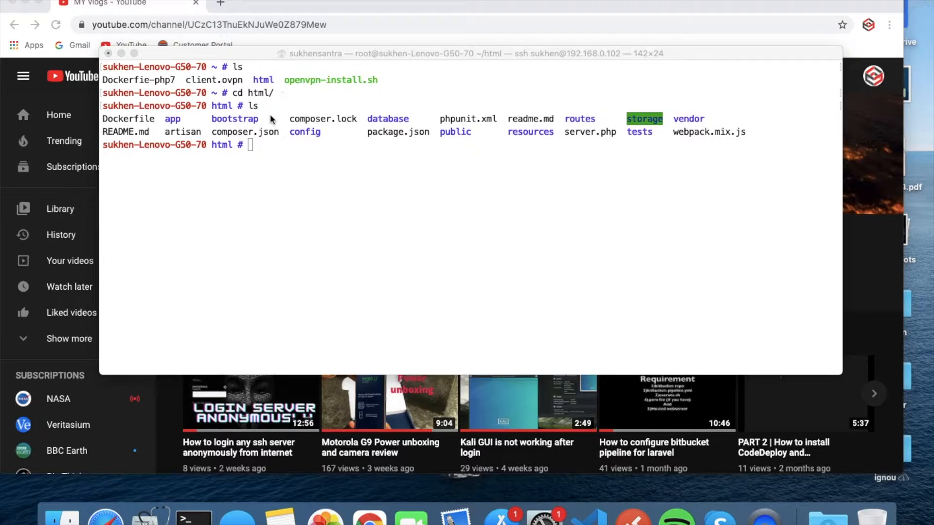
mouse_move(101, 119)
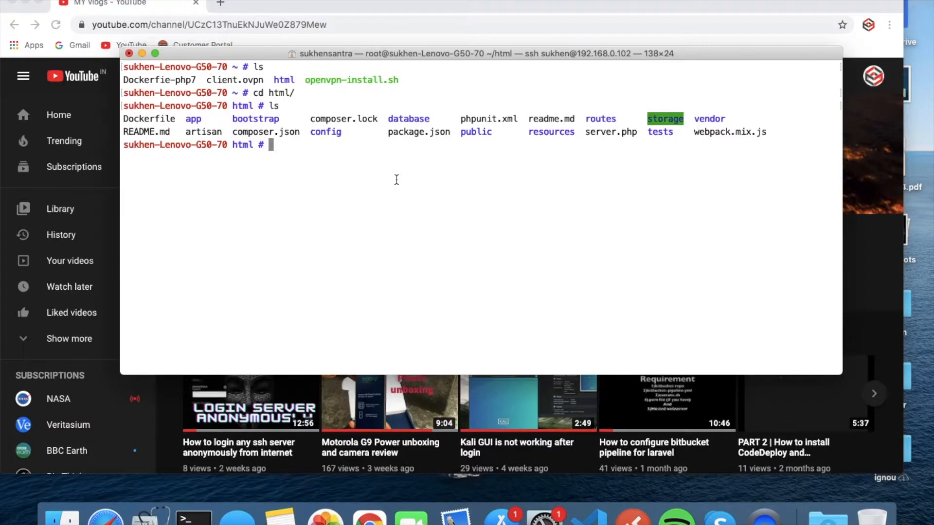
- Open the project's Dockerfile in vim to review the php:7.2 base image and port 8181 settings
text(vim Do)
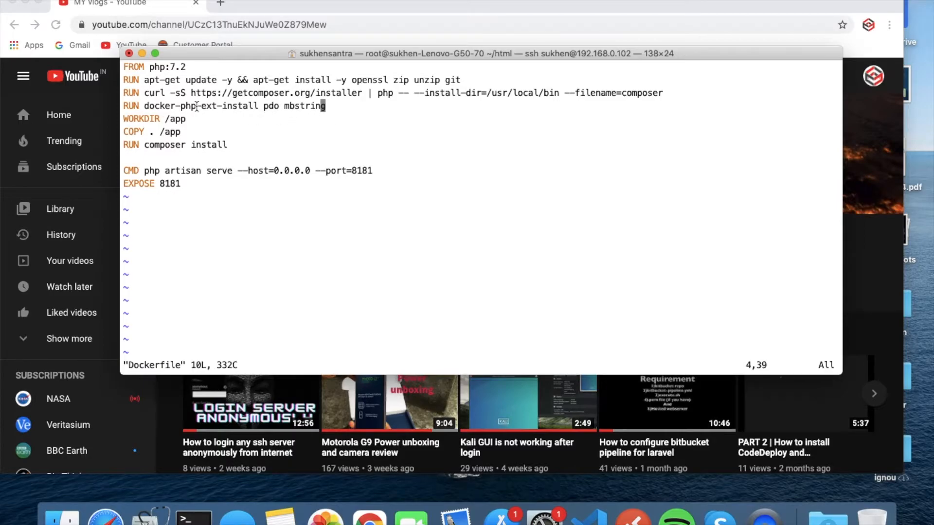
mouse_move(340, 119)
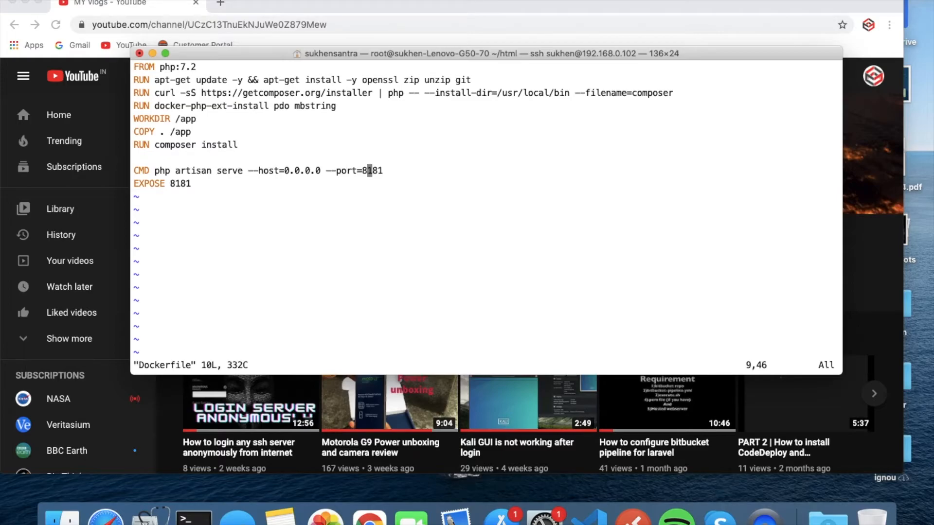
key(Right)
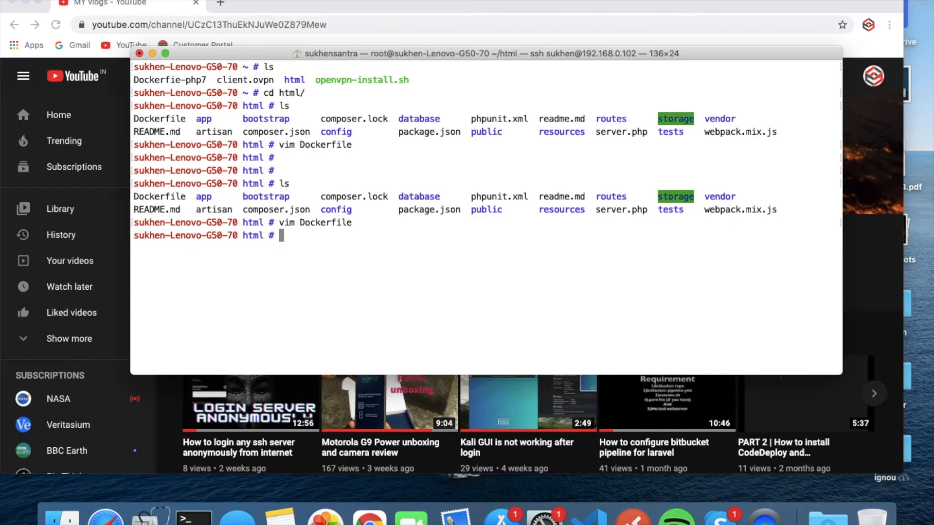
- Enter 'docker build -t app:4 .' at the html prompt, then clear it without running
text(docker)
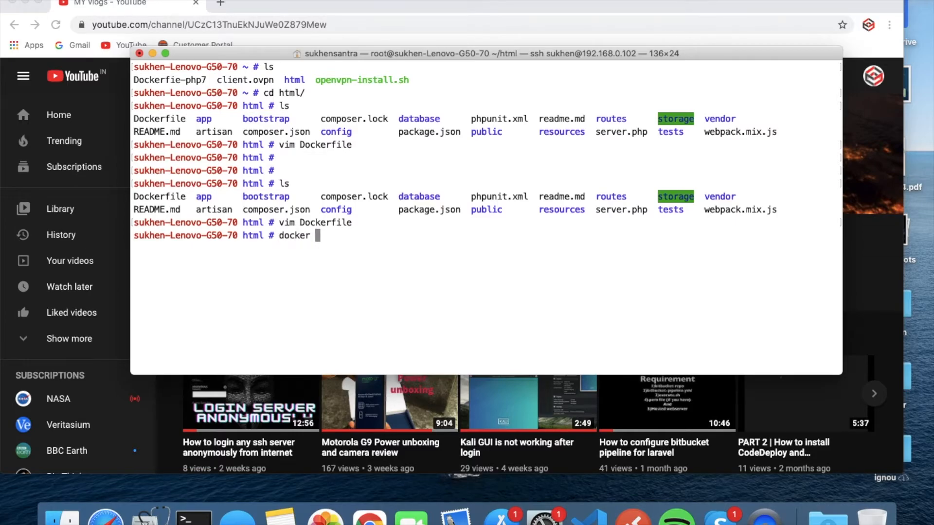
text(build)
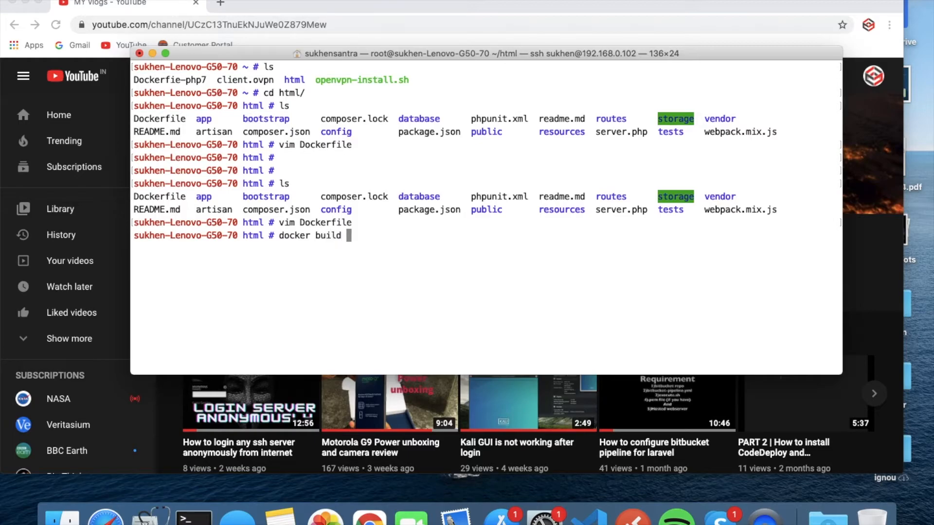
text(-t)
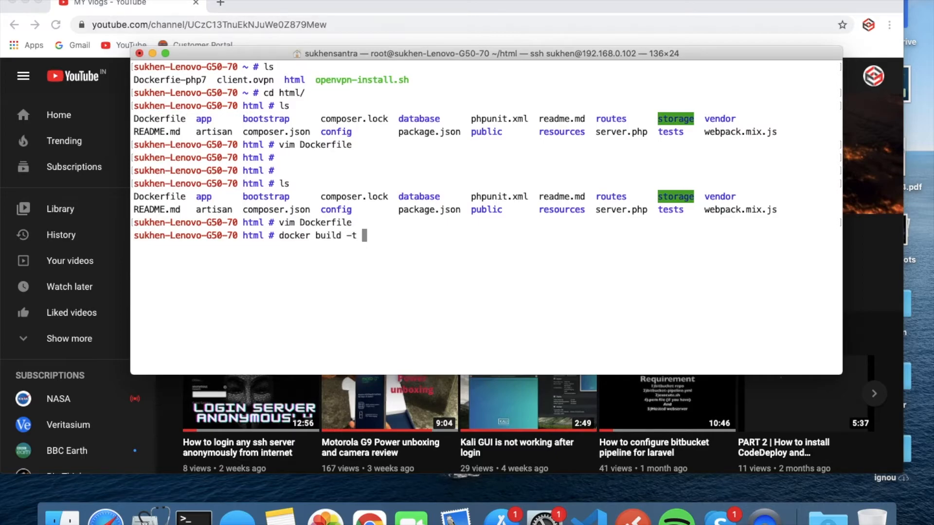
text(app:)
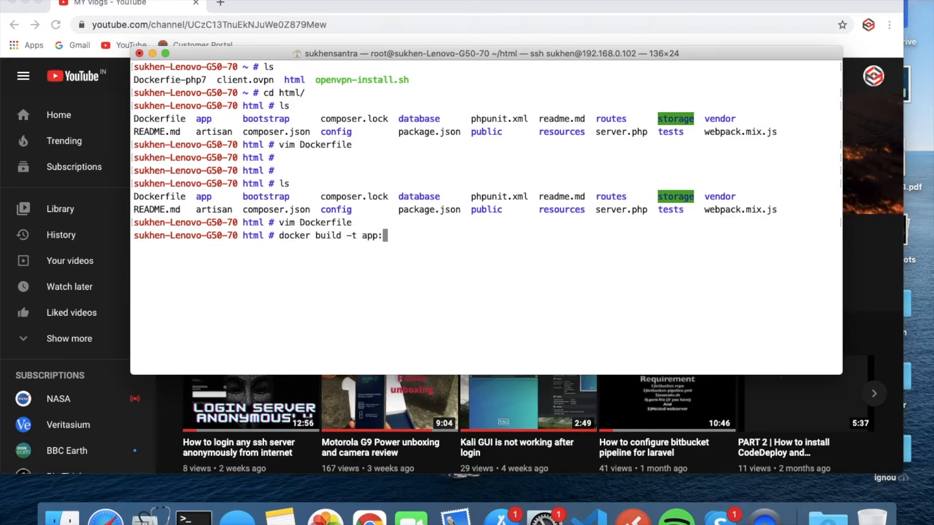
text(4)
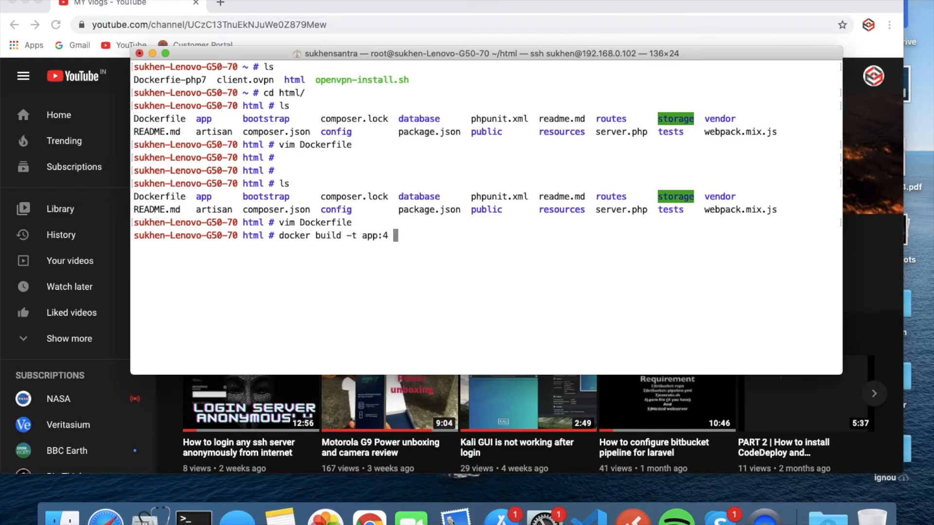
text(.)
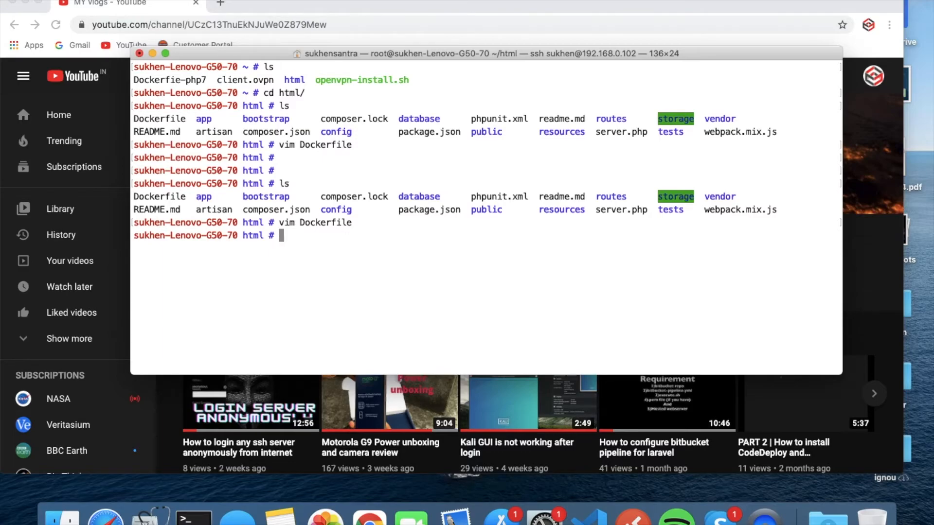
- List the Docker images, showing admin:5 (ID 32b0876e541c, 652MB)
text(docker images)
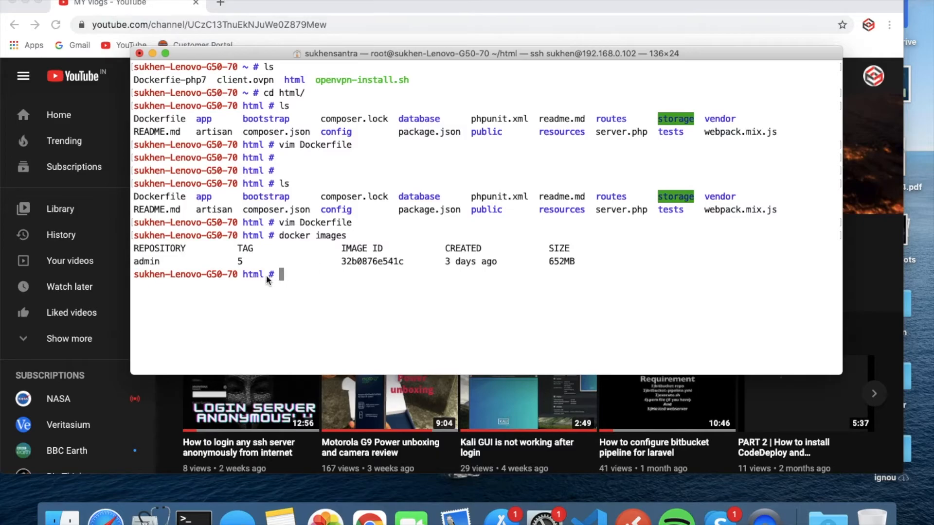
mouse_move(496, 315)
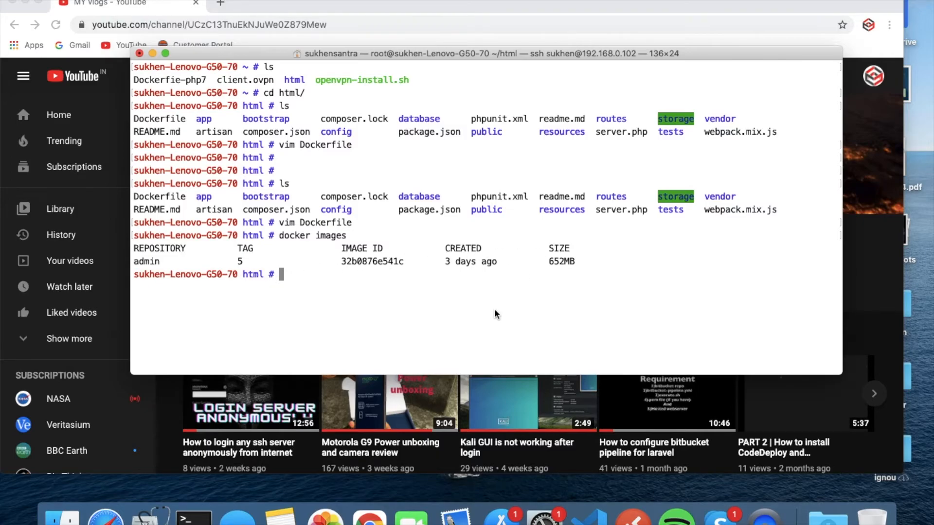
- Compose 'docker run -d -it --name admin5 -p8181:8181' for a detached container
text(docker)
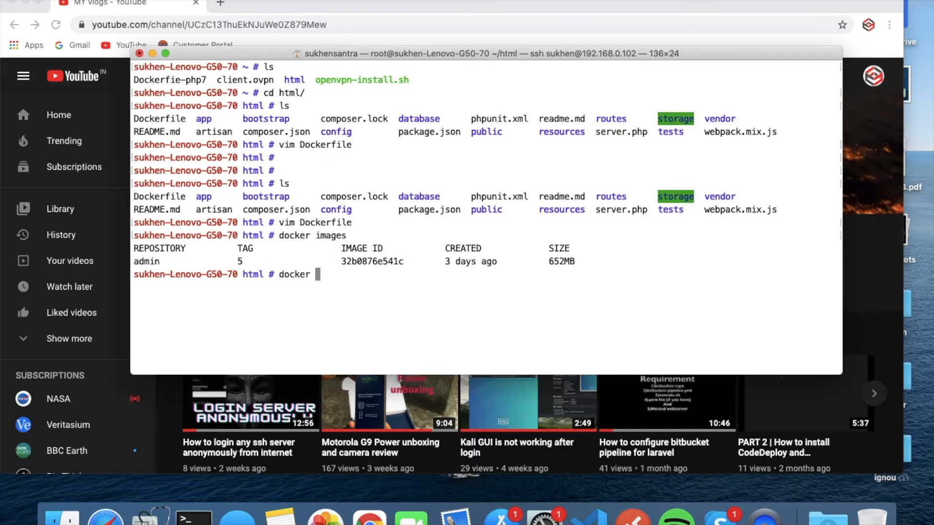
text(run)
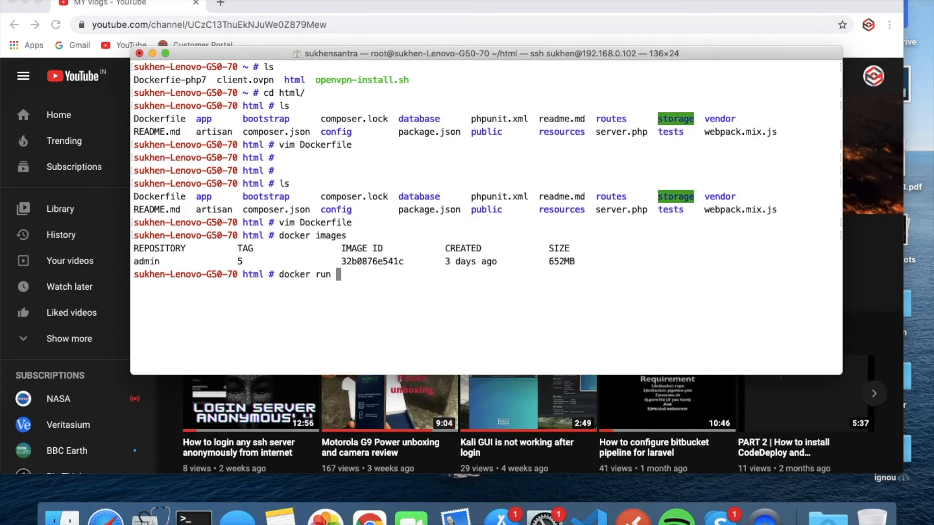
text(-d)
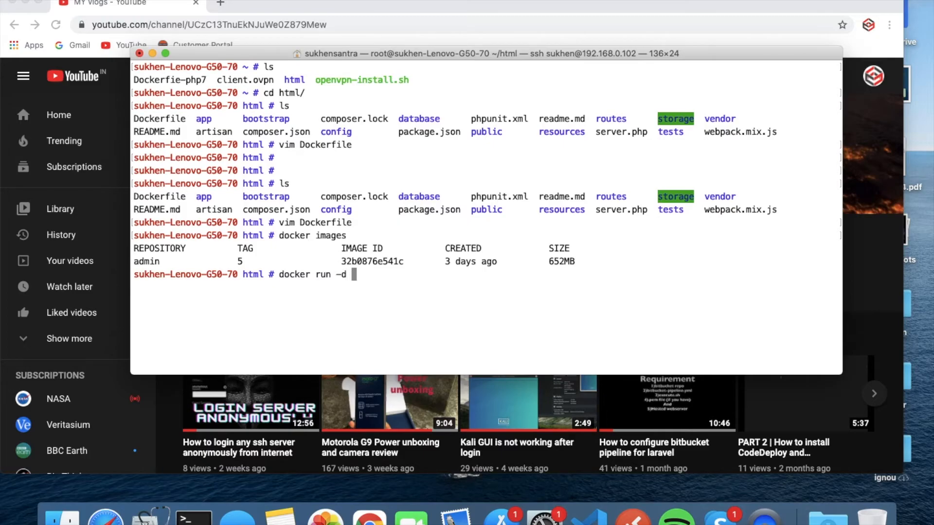
text(-it)
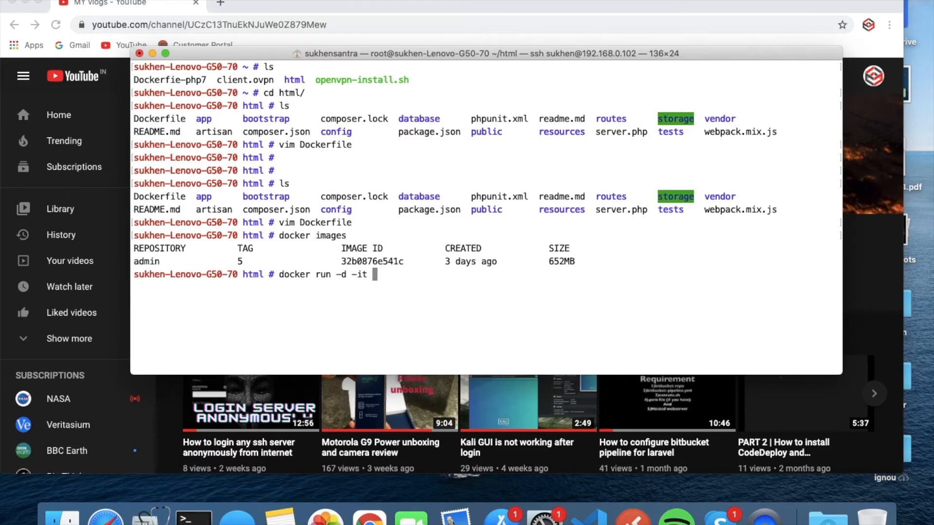
text(--name)
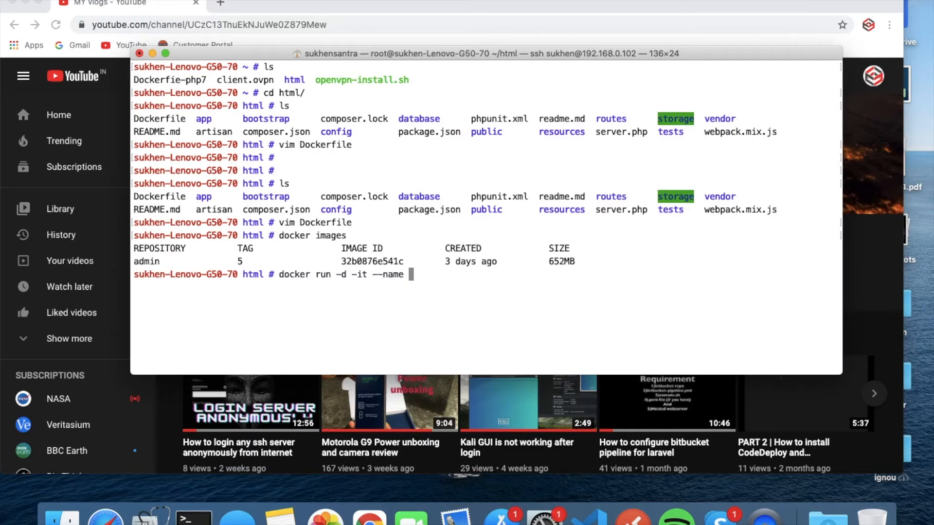
text(admin5)
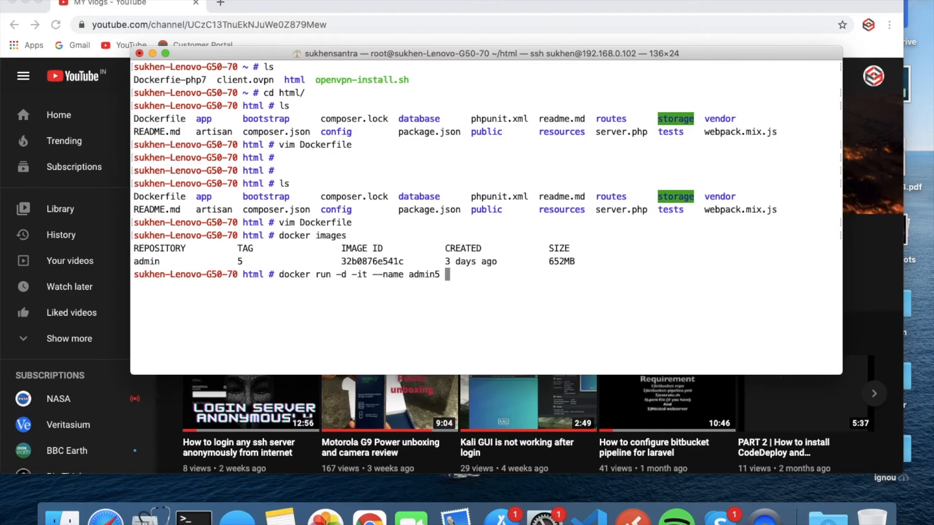
text(-p)
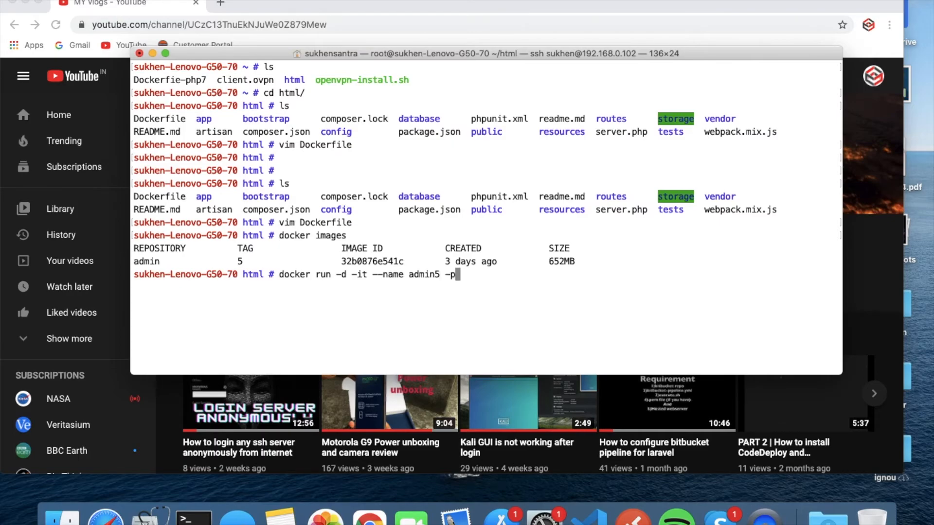
text(8181:)
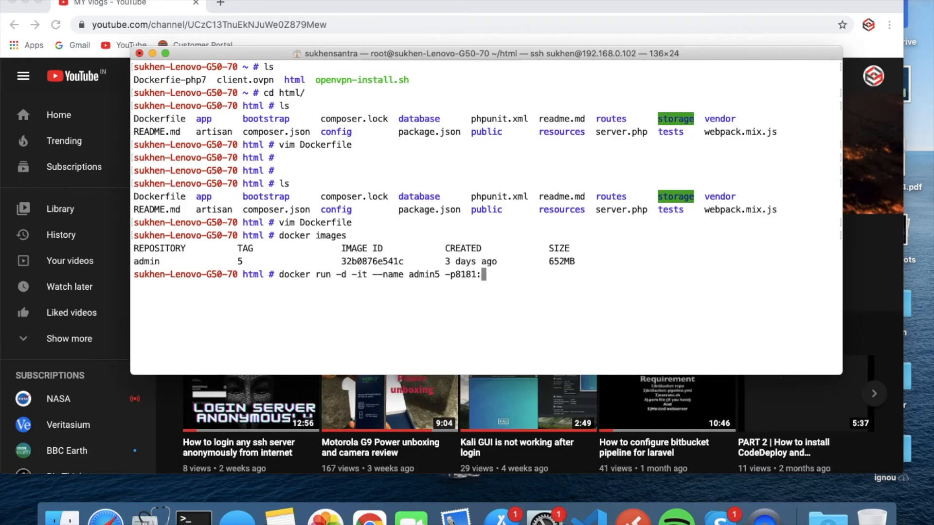
text(8)
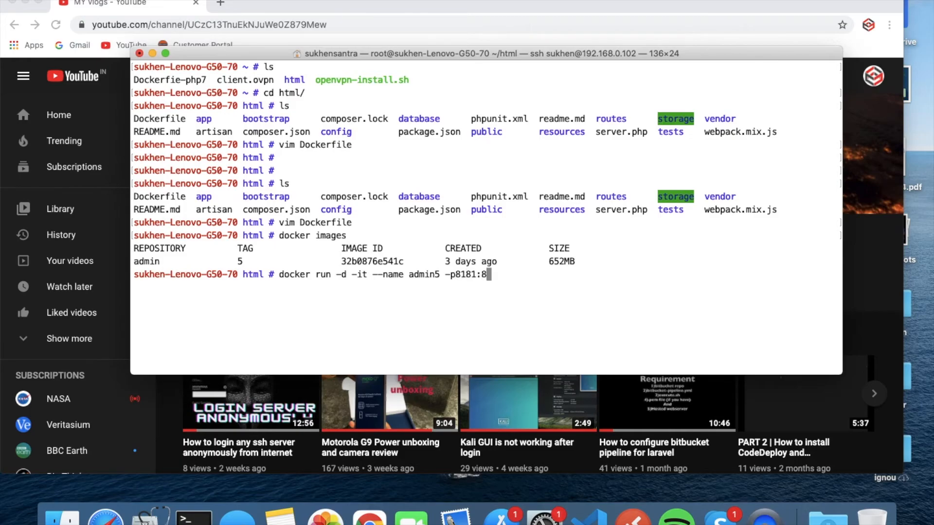
text(181)
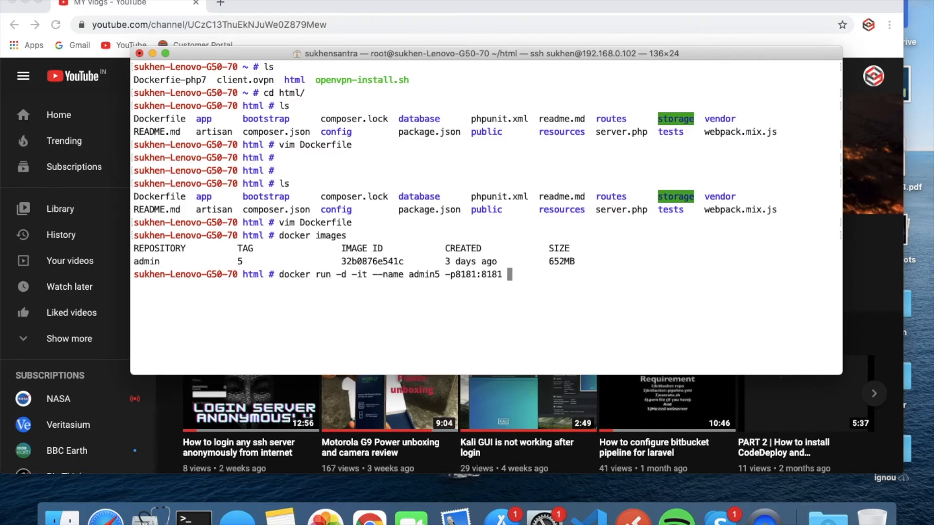
mouse_move(422, 314)
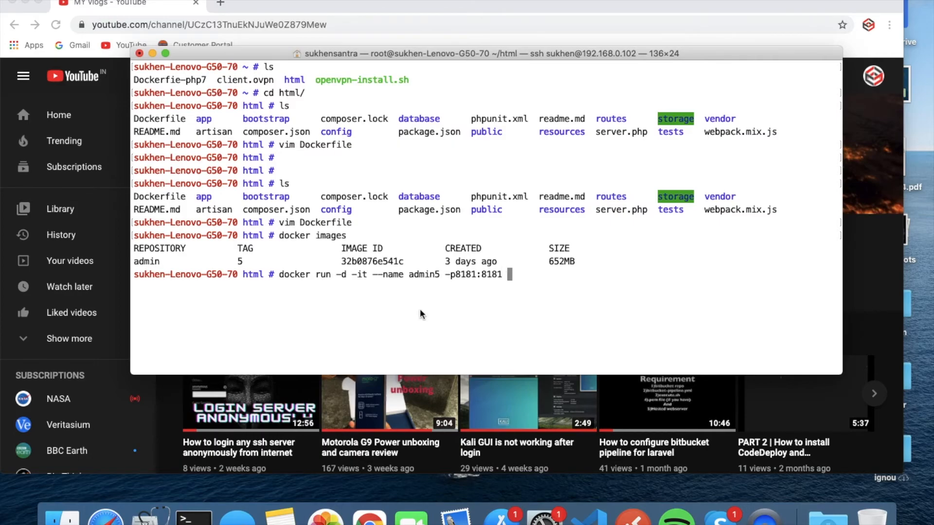
- Run the container detached from image 32b0876e541c as admin6 after the admin5 name conflict
double_click(371, 261)
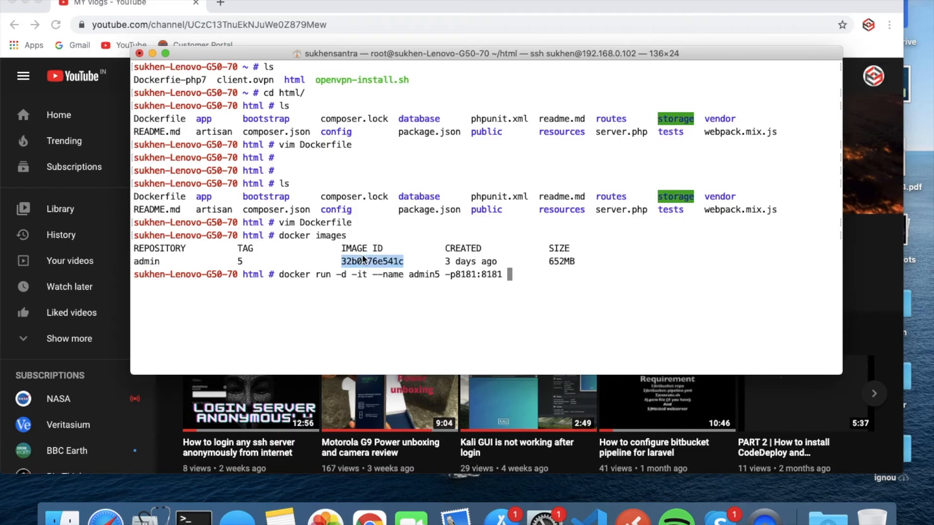
text(32b0876e541c)
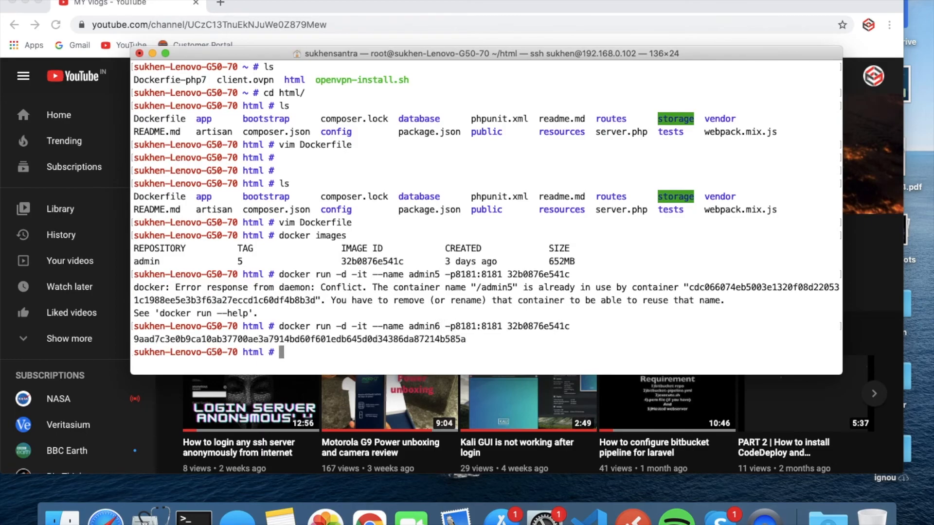
text(docker)
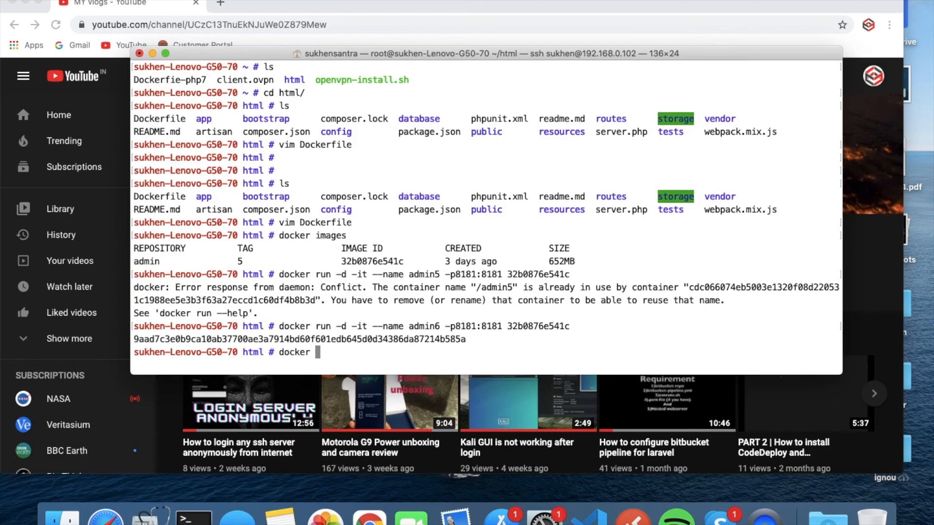